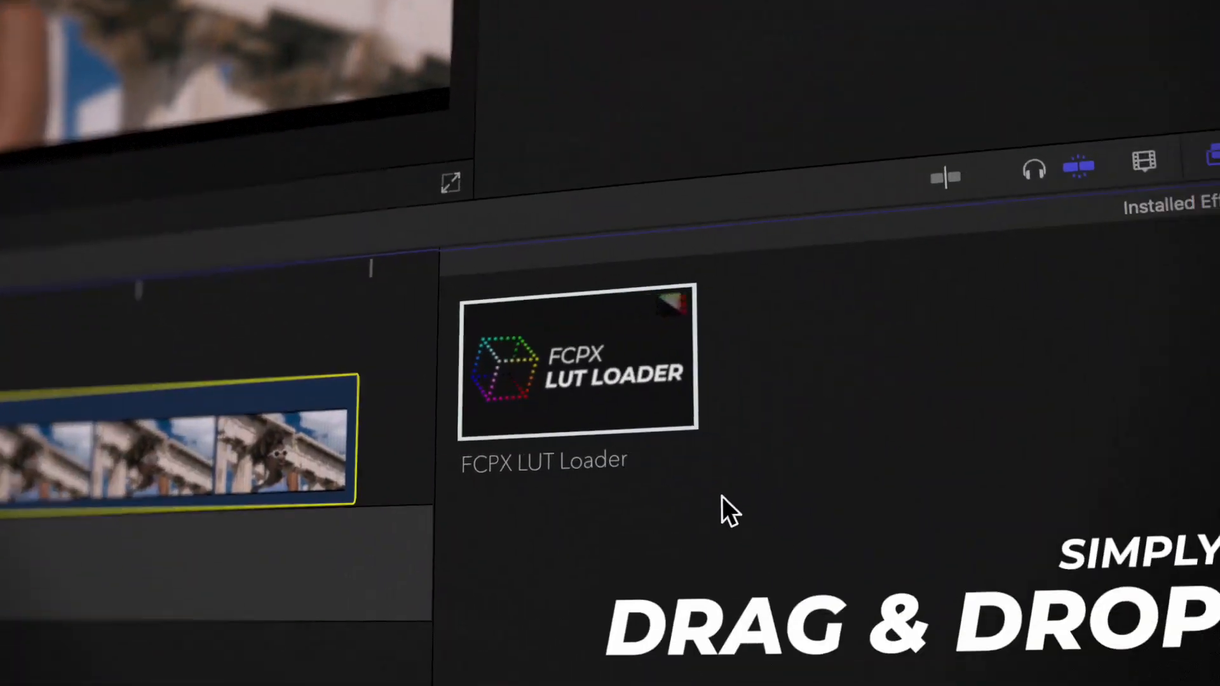
# Drag the FCPX LUT Loader effect onto the timeline clip so its settings appear in the inspector
pyautogui.moveTo(578, 359); pyautogui.dragTo(616, 436)
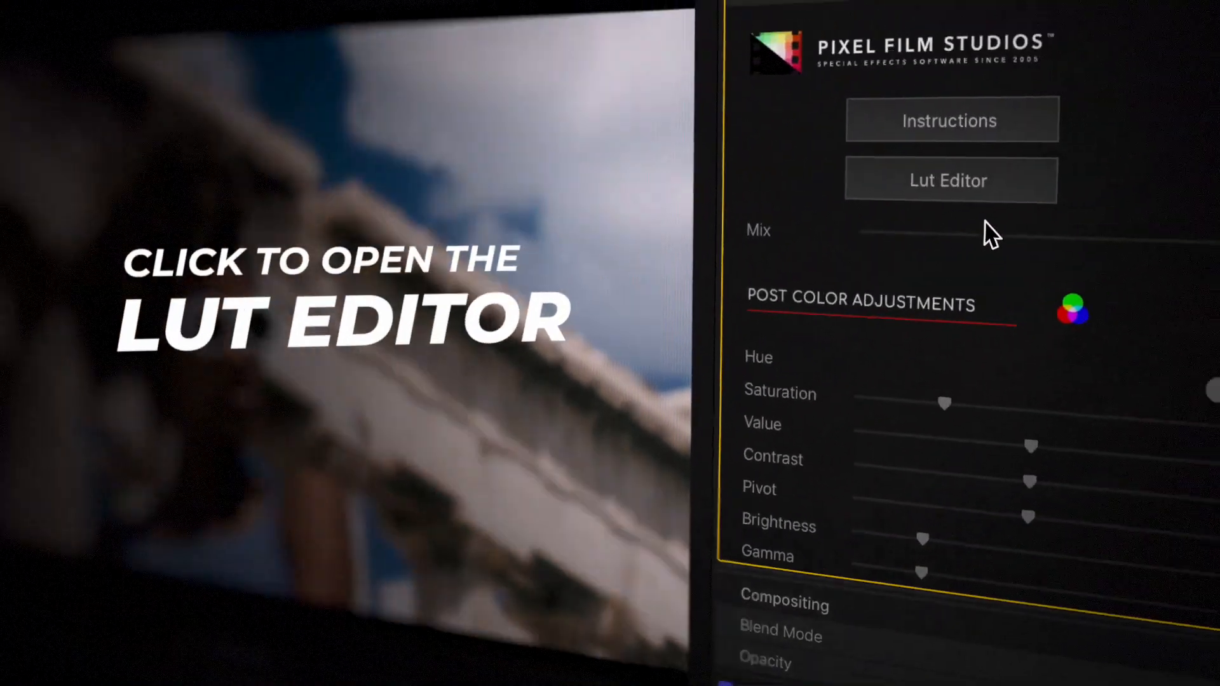
pyautogui.click(949, 179)
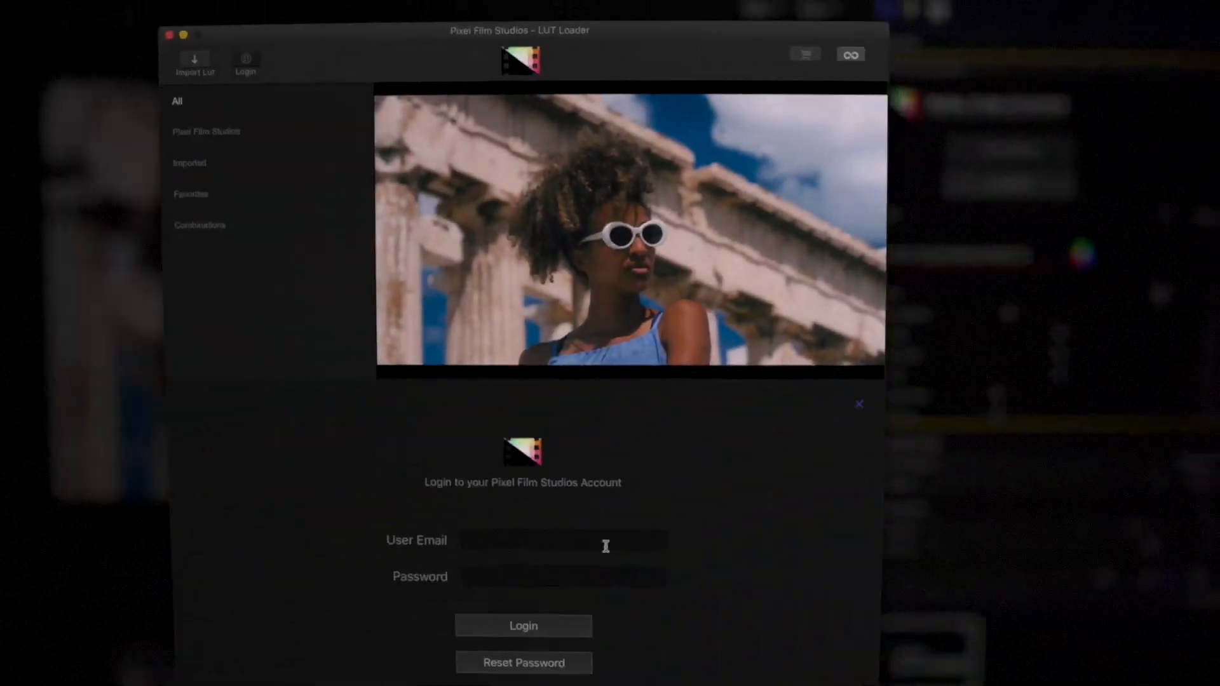
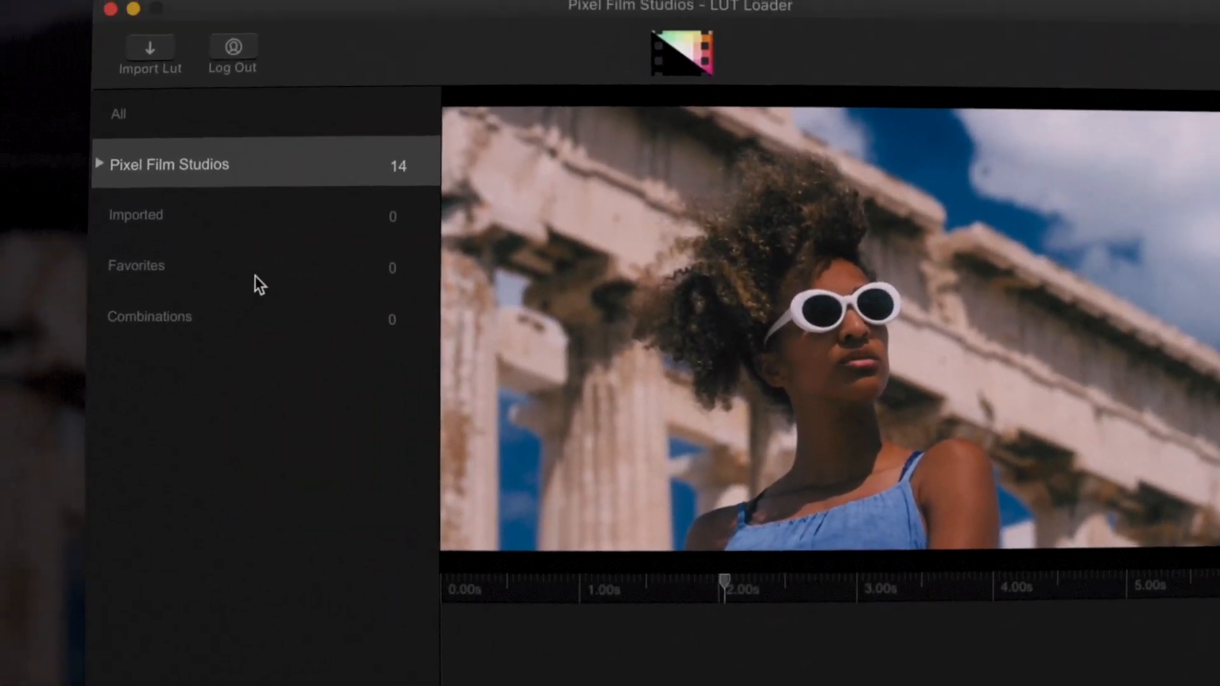
# Stack Vintage looks such as Instant - Dusk from the Pixel Film Studios collection onto the clip
pyautogui.click(169, 164)
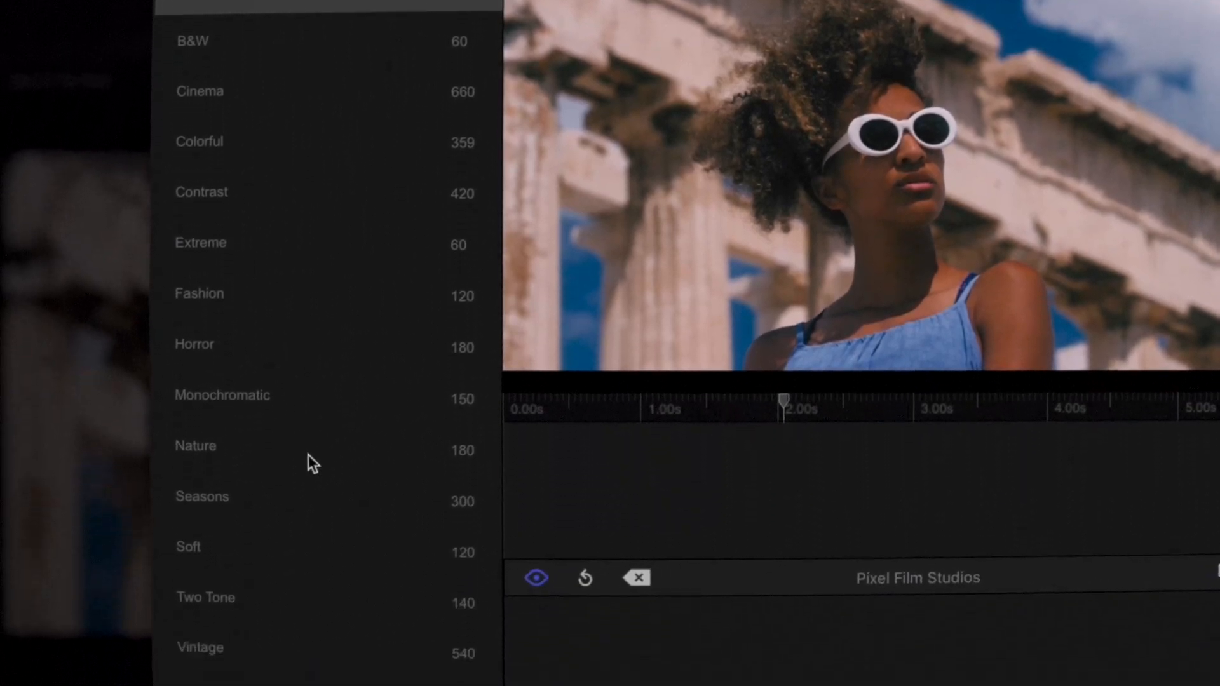
pyautogui.click(200, 646)
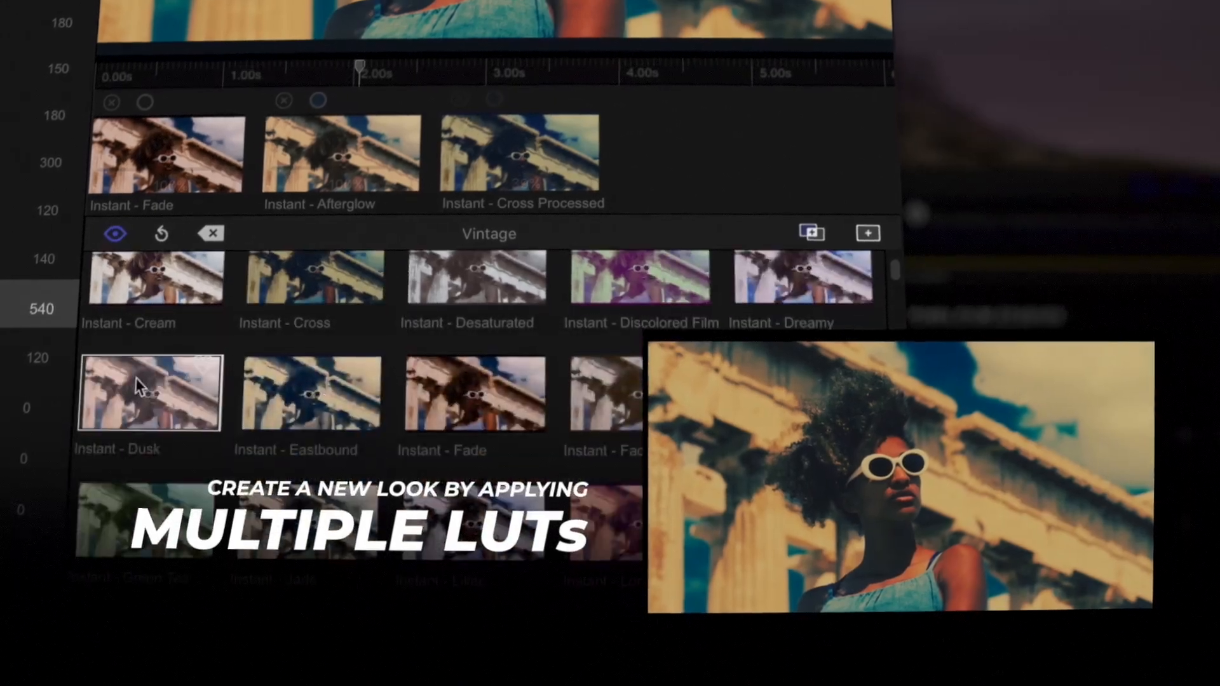
pyautogui.click(61, 117)
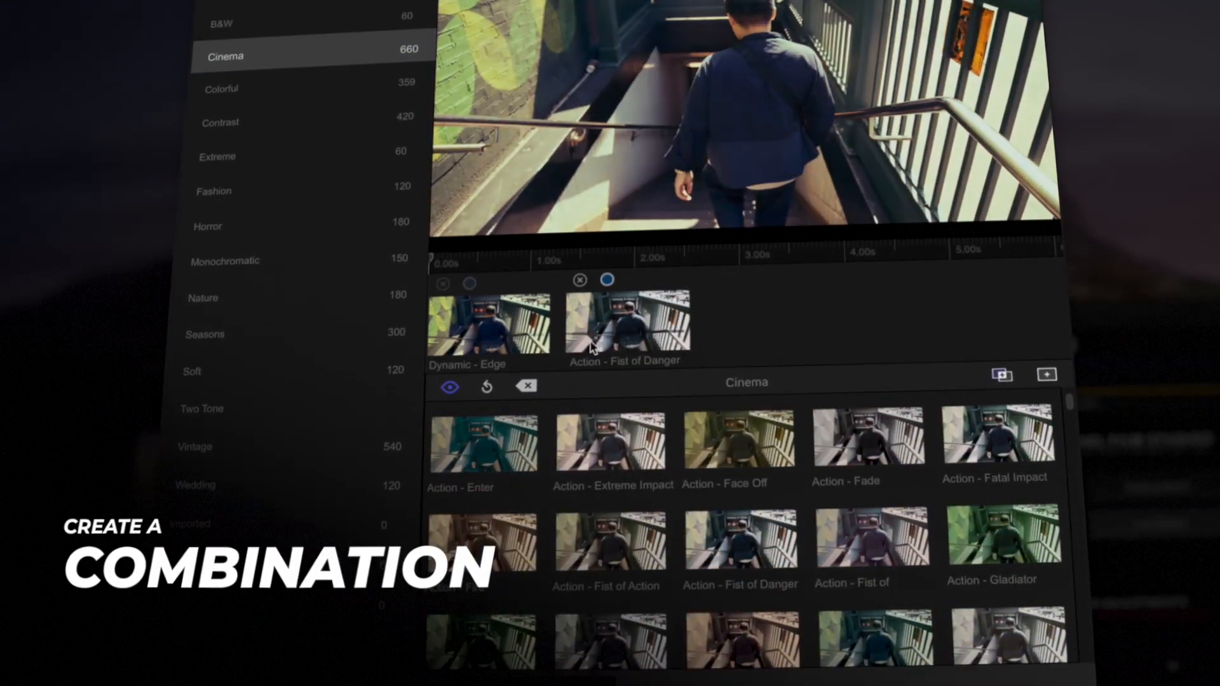
# Add Fall - Enchanted to the stack and save the three looks as combination Metro 01
pyautogui.click(206, 334)
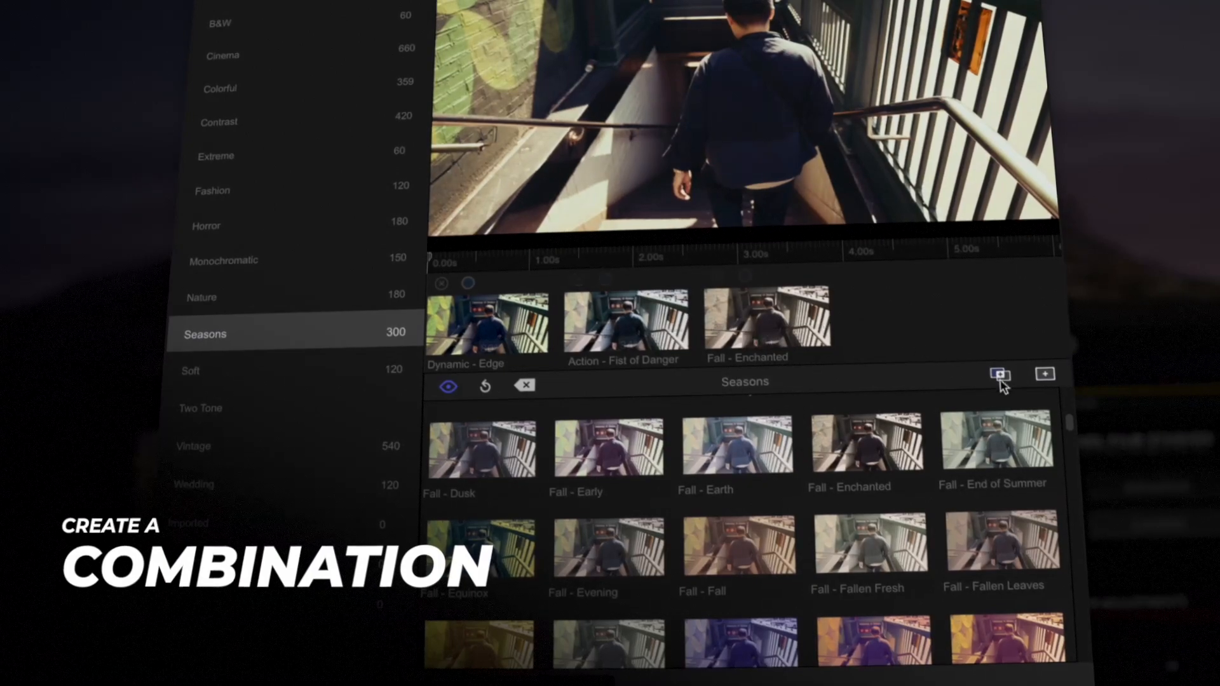
pyautogui.write('Met')
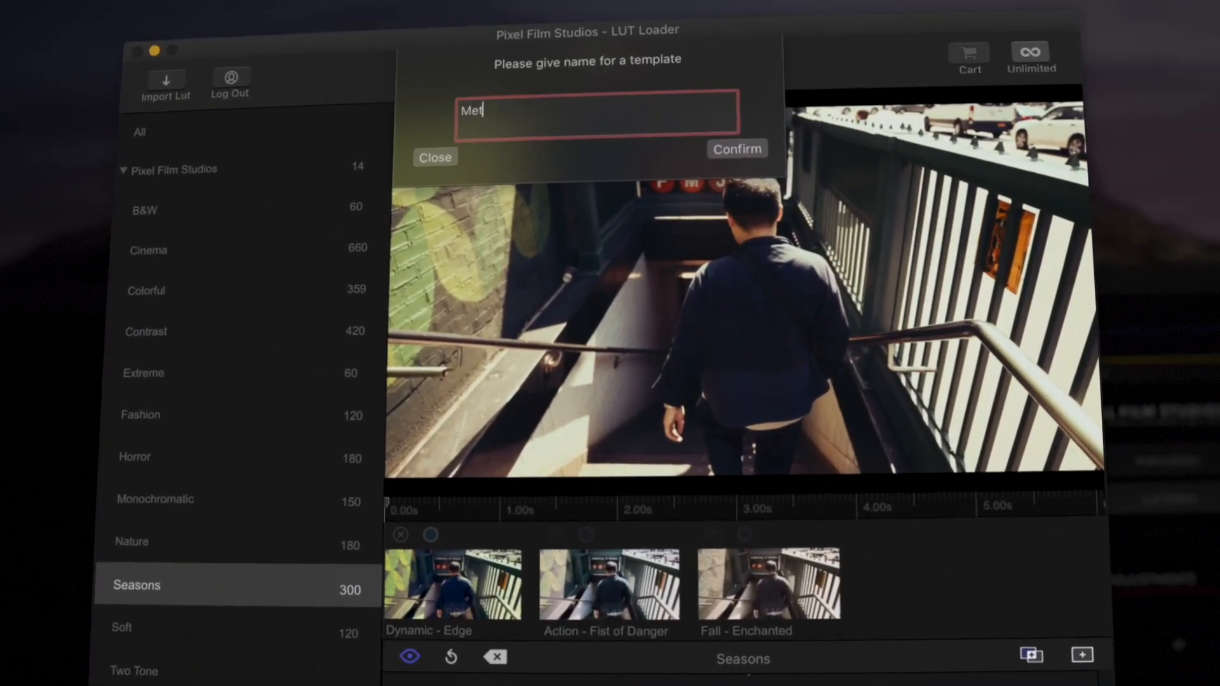
pyautogui.click(735, 149)
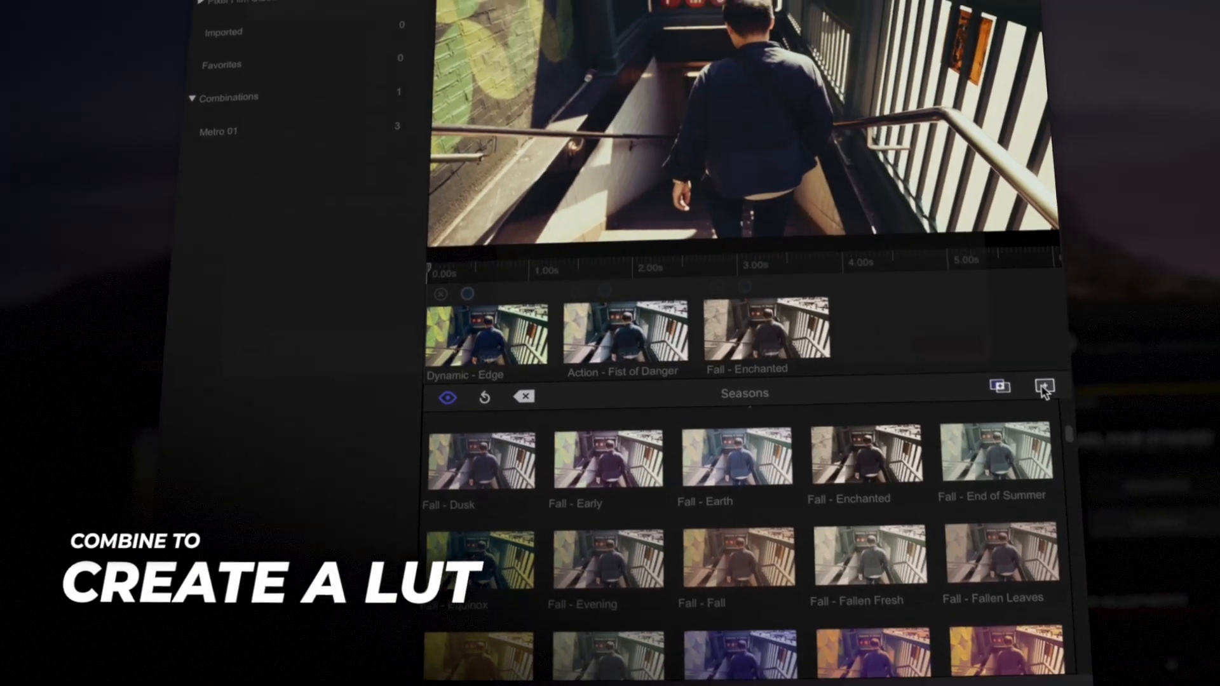
# Export the combined looks as the LUT file Metro 01.cube
pyautogui.click(1045, 385)
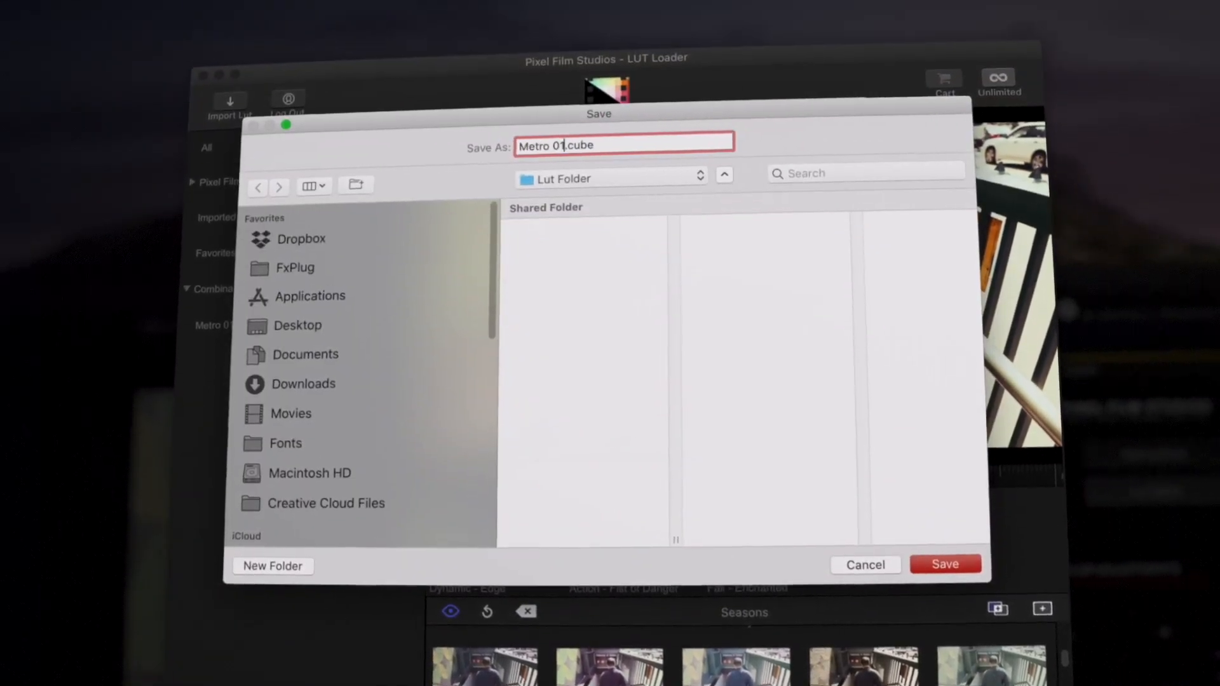
pyautogui.click(945, 564)
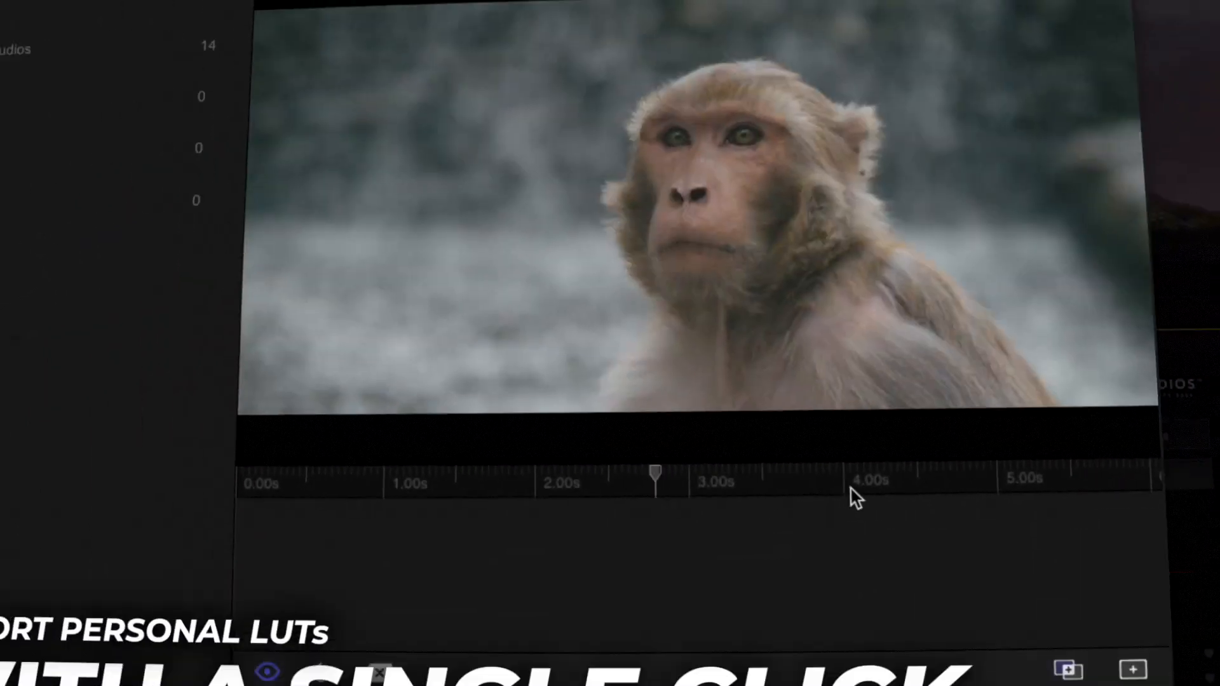
# Import the personal FreshLUTs .cube files and show them under Imported
pyautogui.click(145, 30)
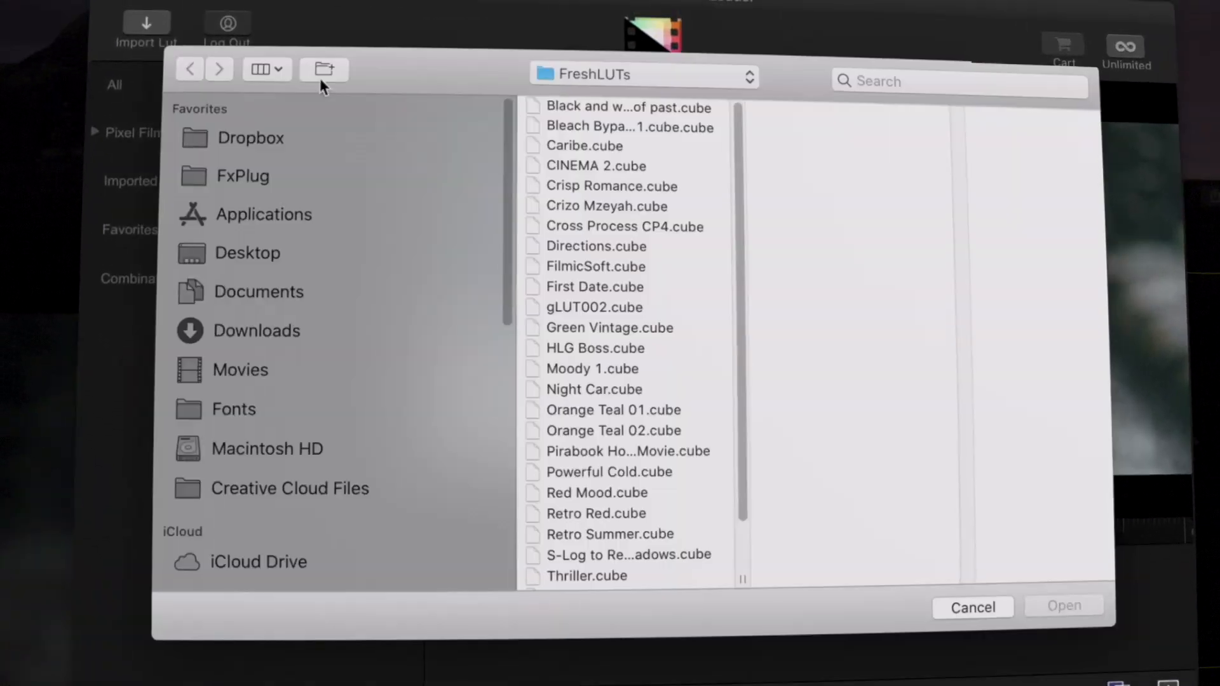
pyautogui.click(972, 608)
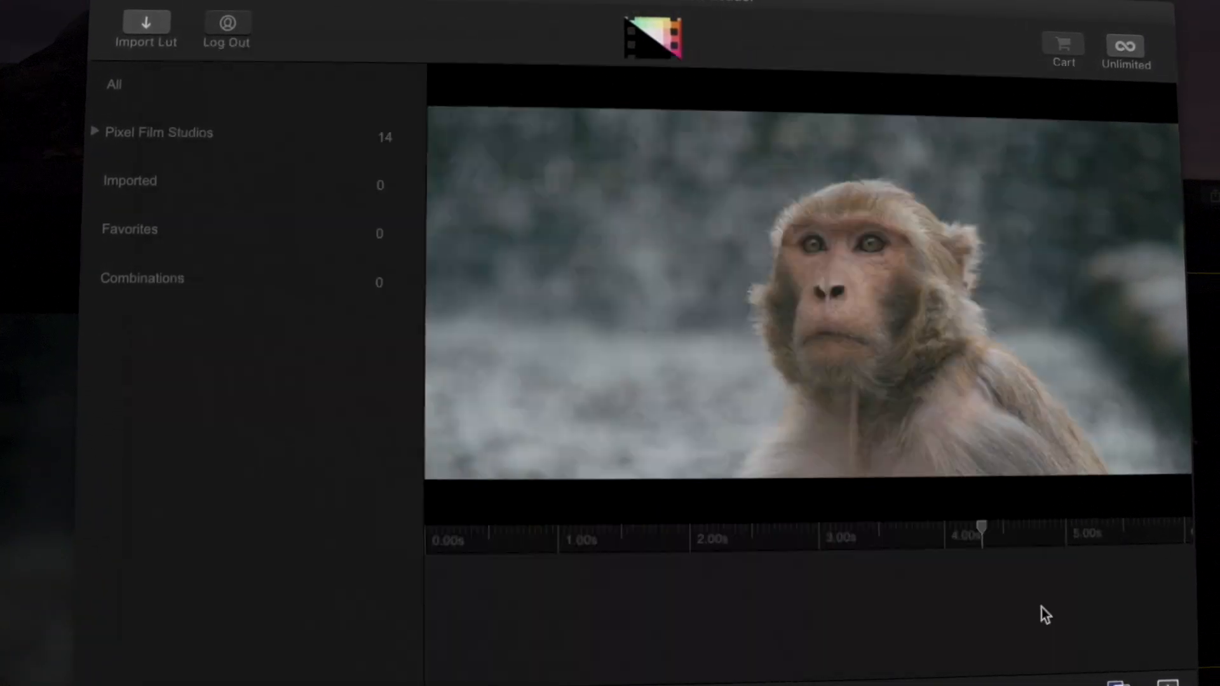
pyautogui.click(189, 450)
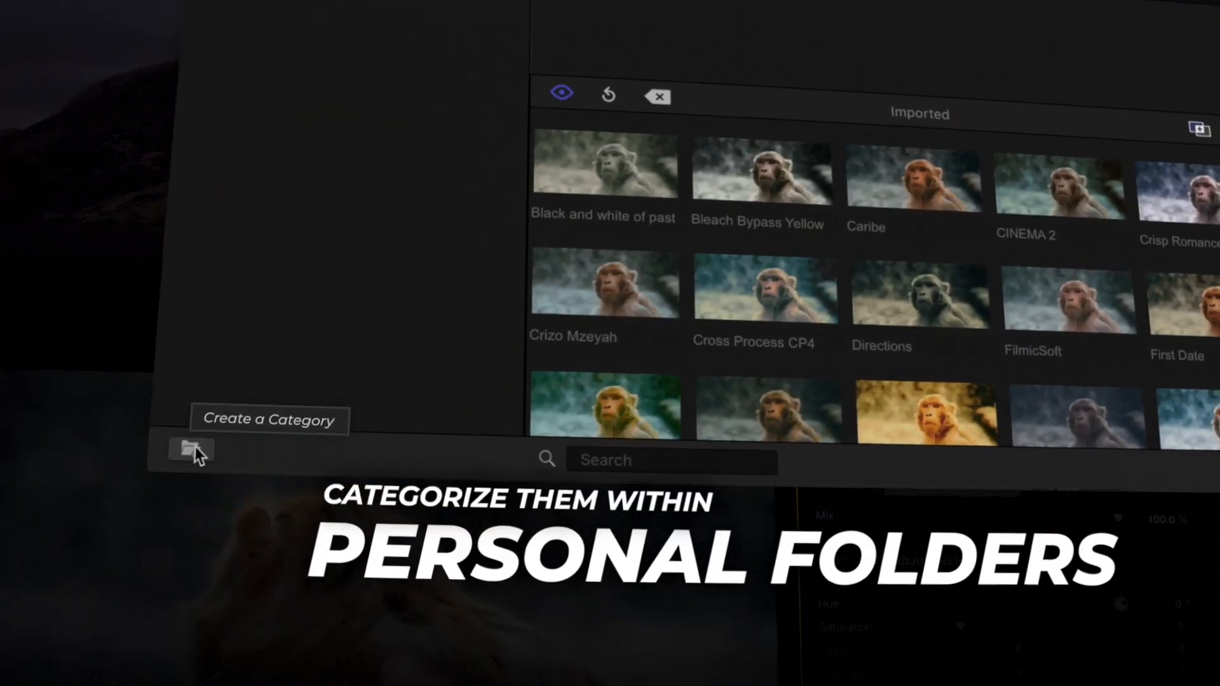
# Create an Orange & Teal category under Imported for the new LUTs
pyautogui.click(191, 448)
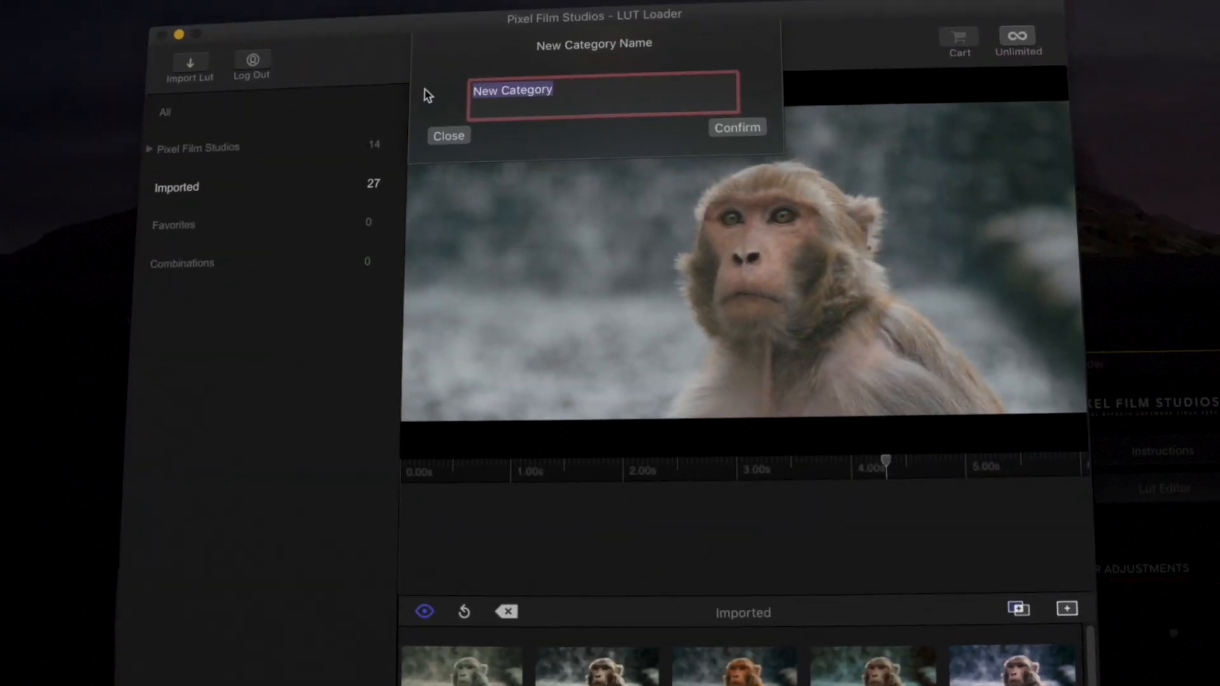
pyautogui.write('Orange & Teal')
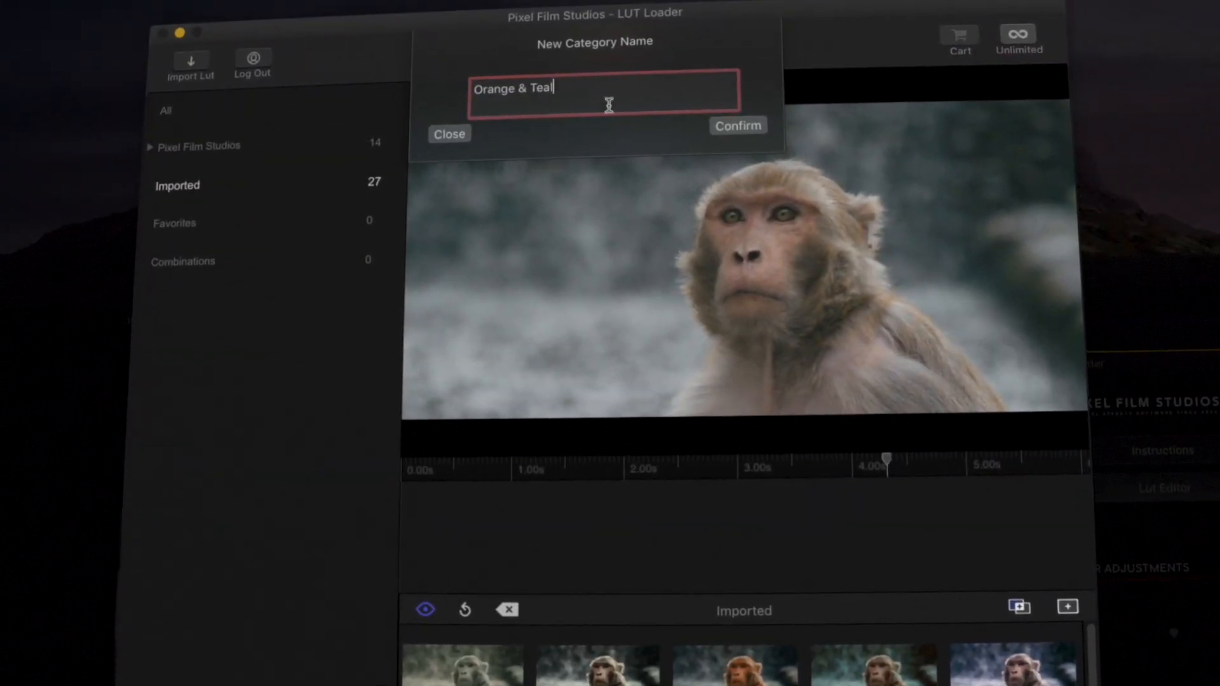
pyautogui.click(736, 126)
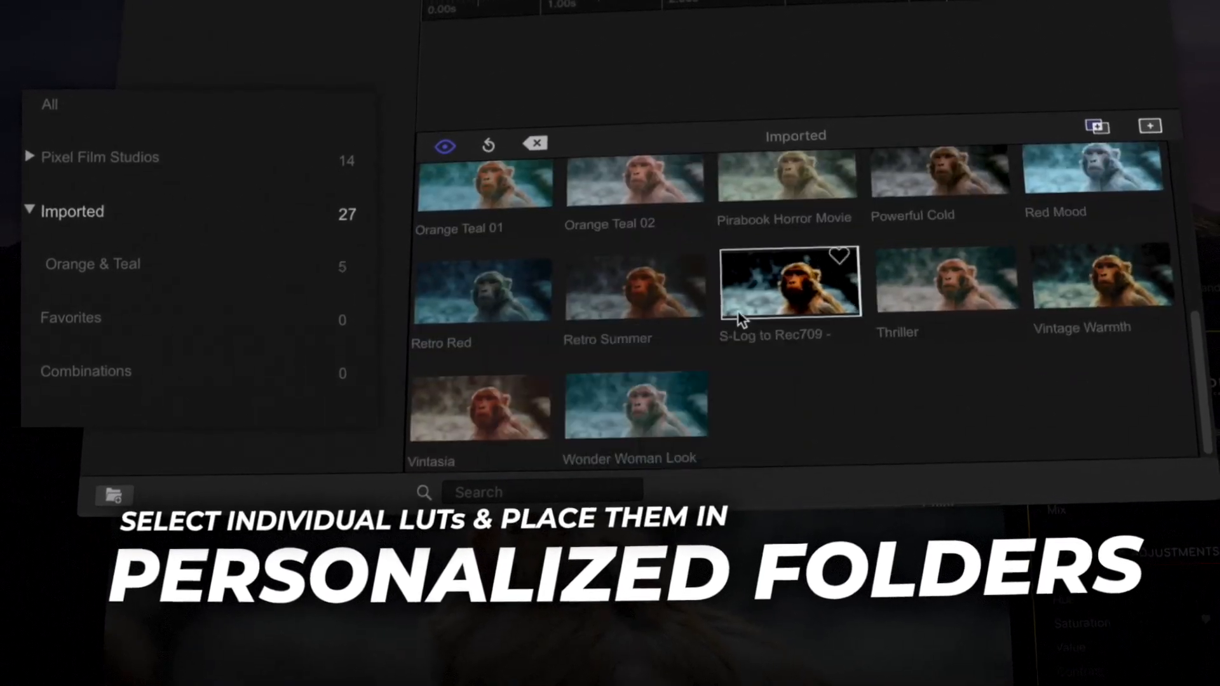
# Favorite Caribe, Orange Teal 01 and Retro Summer in the Orange & Teal category
pyautogui.click(93, 264)
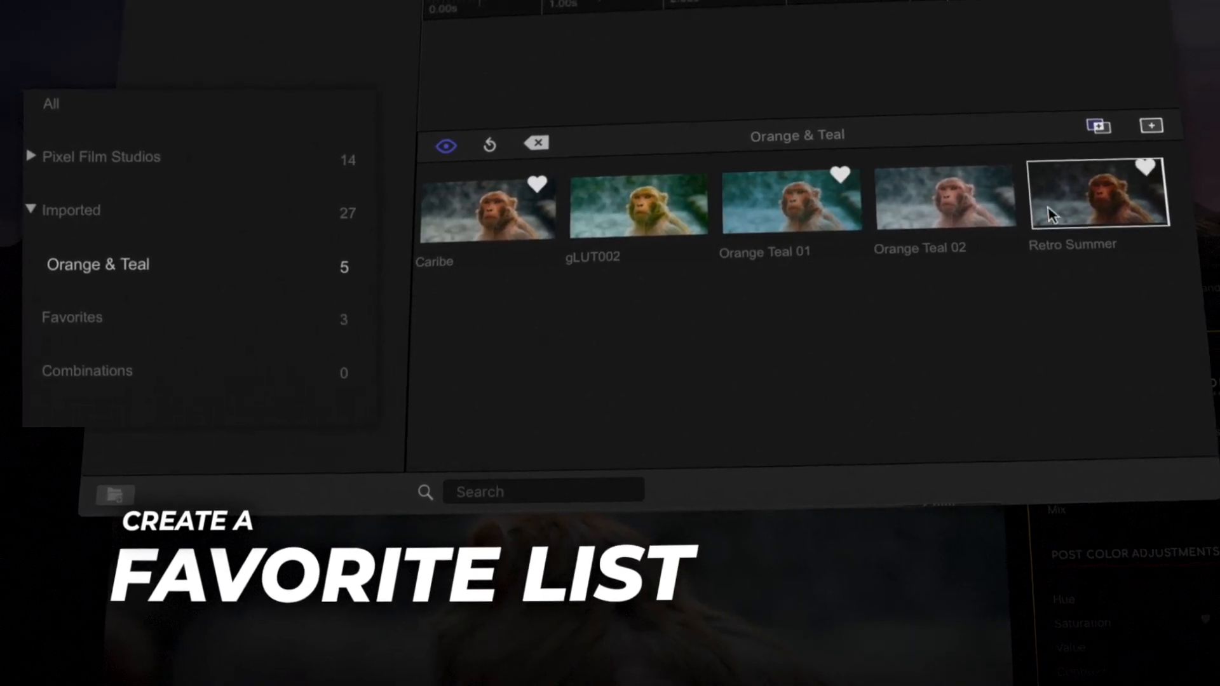
pyautogui.click(74, 316)
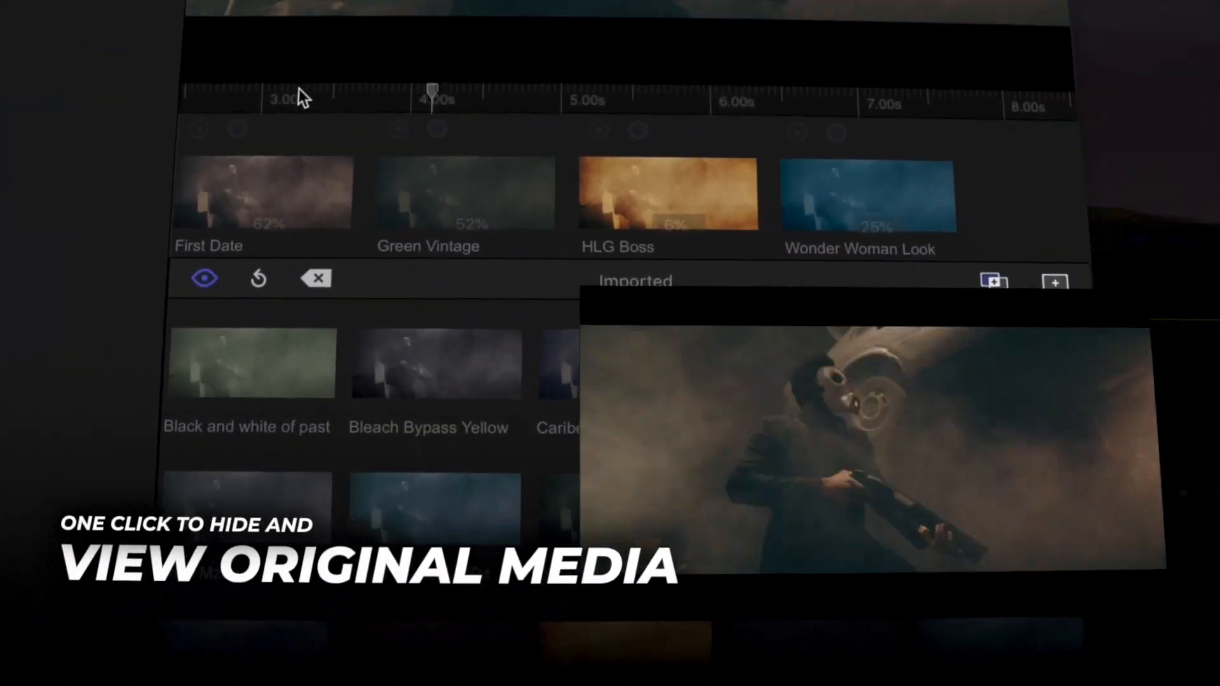
# Scrub to just before 4 seconds, re-tune the First Date look's strength, and compare against original media
pyautogui.moveTo(433, 92); pyautogui.dragTo(348, 92)
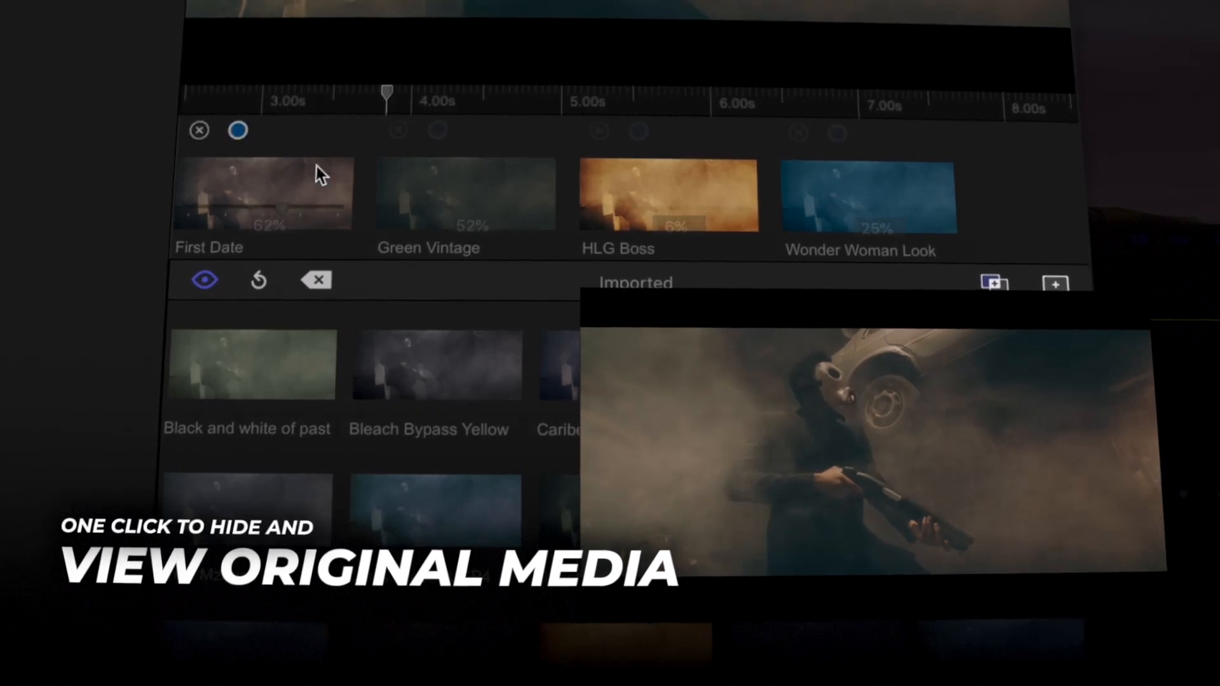
pyautogui.click(203, 280)
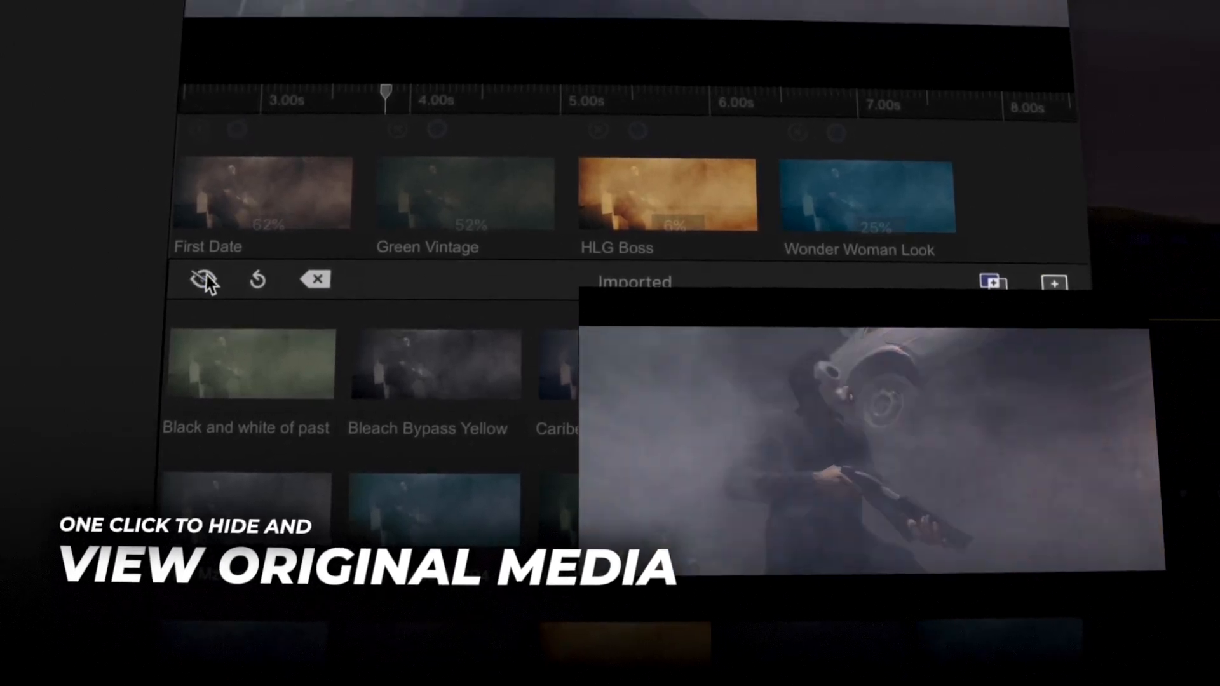
pyautogui.click(204, 280)
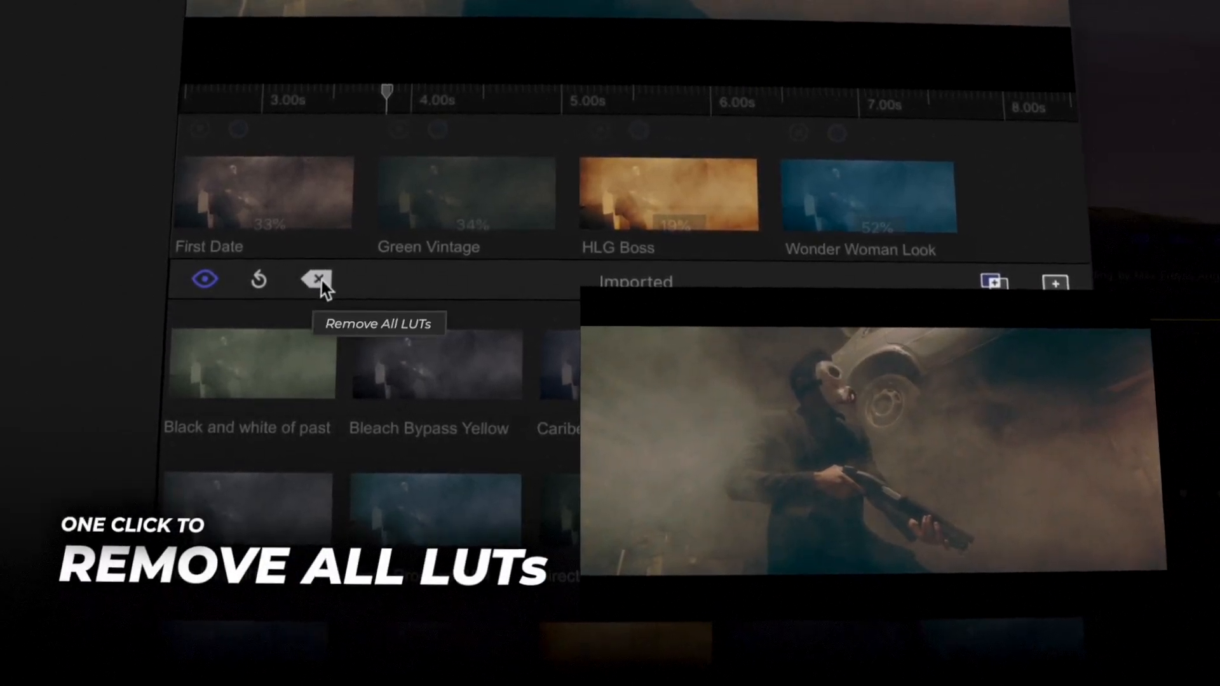
# Remove all four stacked looks, leaving the ungraded smoky clip
pyautogui.click(315, 280)
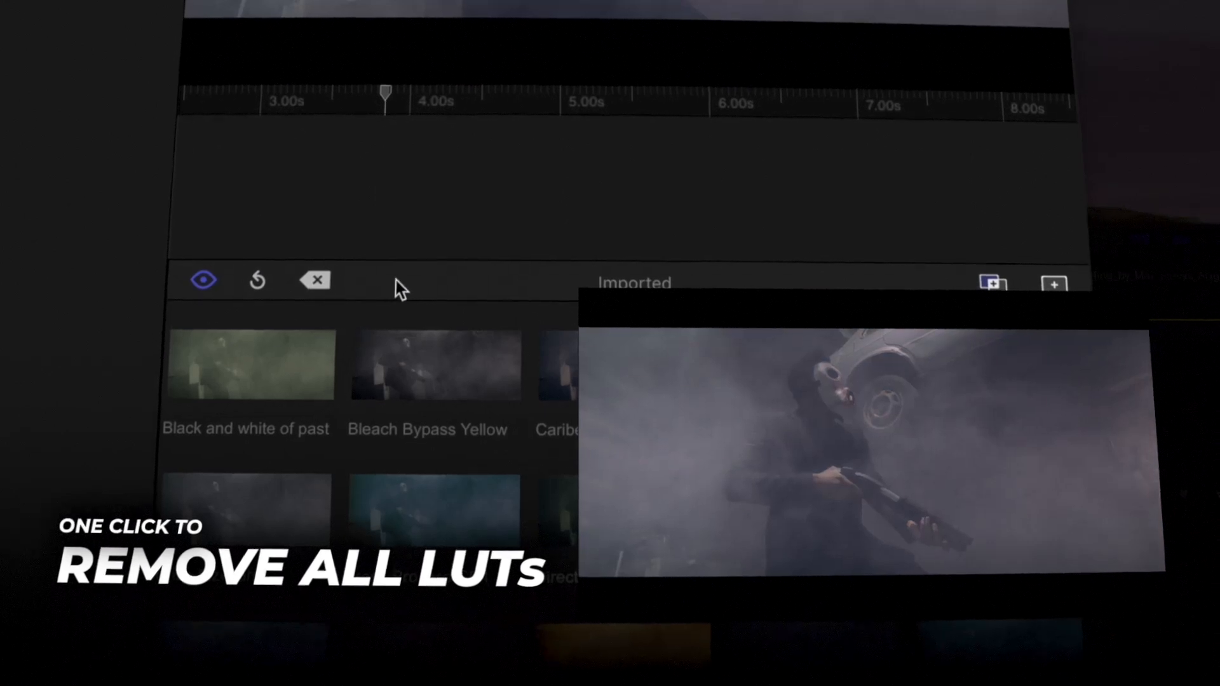